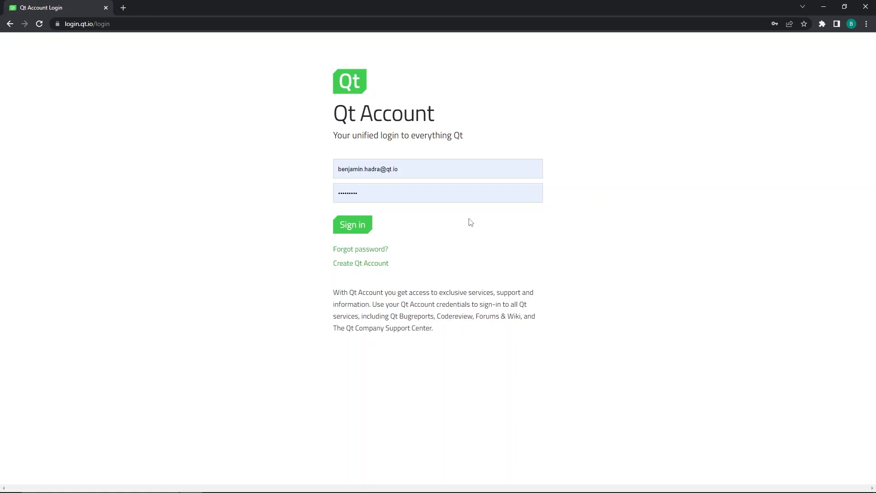
Sign in to Qt Account with the prefilled credentials to reach the Downloads page.
click(352, 225)
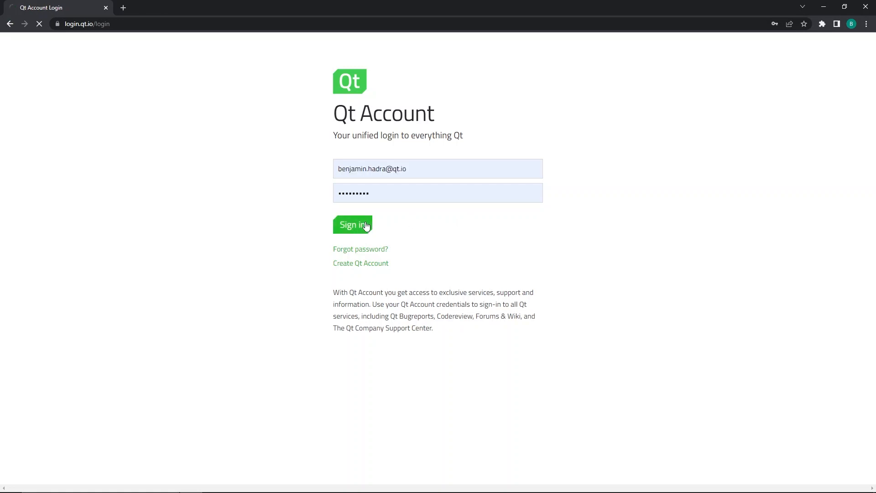
click(352, 225)
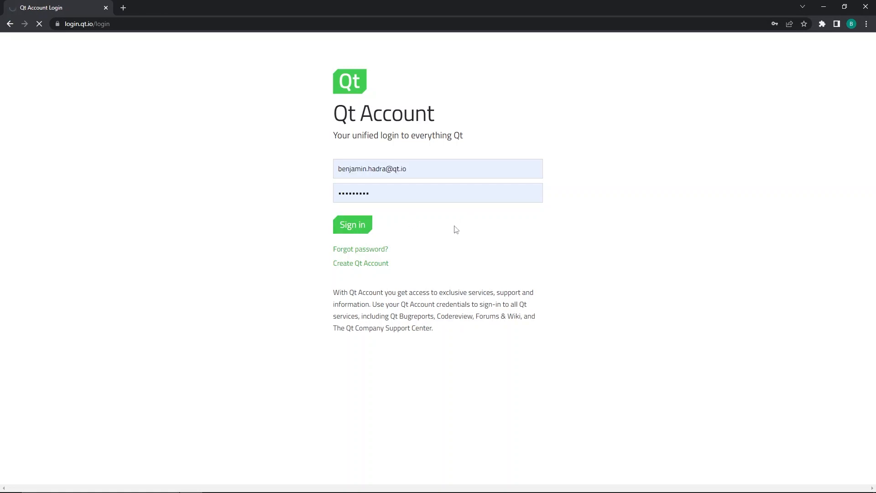
click(352, 225)
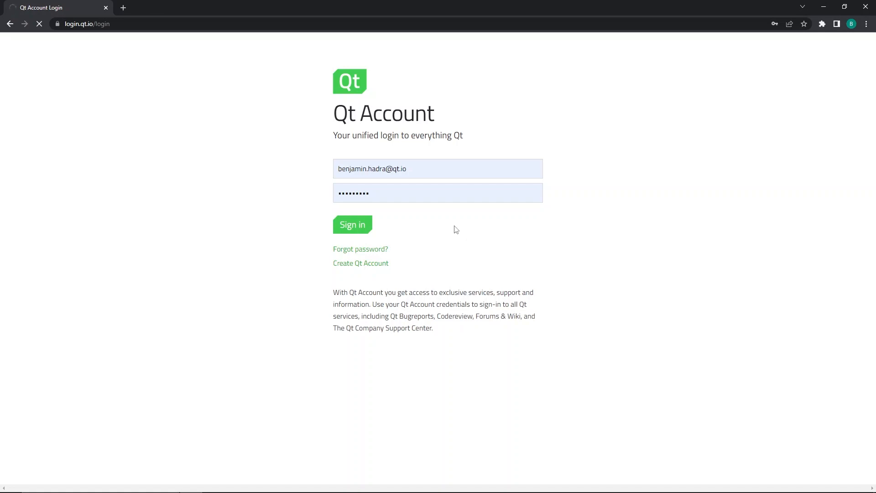
click(352, 224)
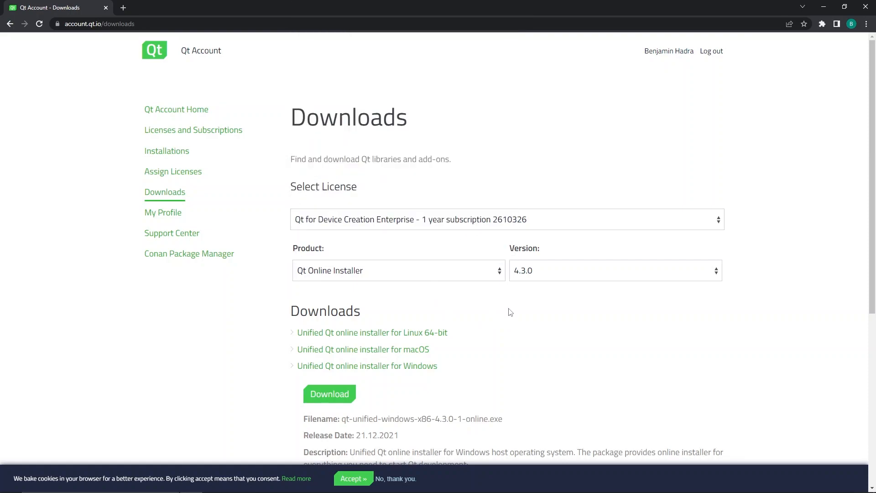
mouse_move(367, 377)
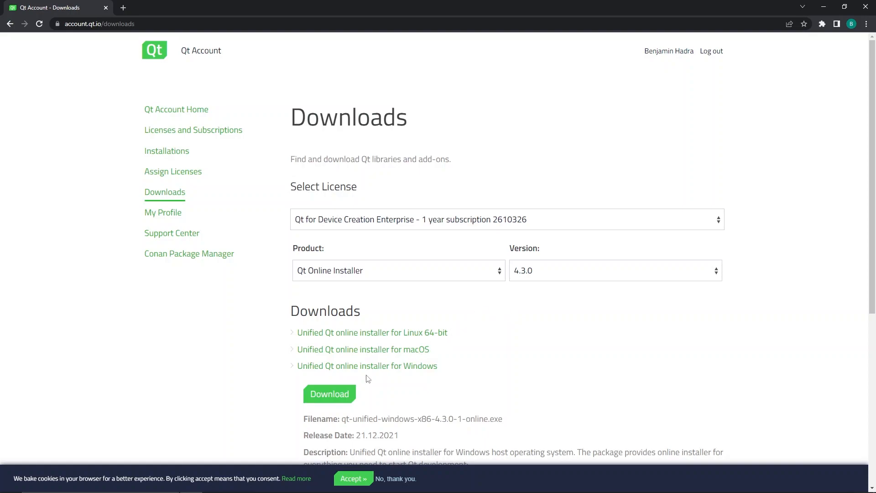
Download the Windows Qt Online Installer 4.3.0 and launch the downloaded file.
click(329, 393)
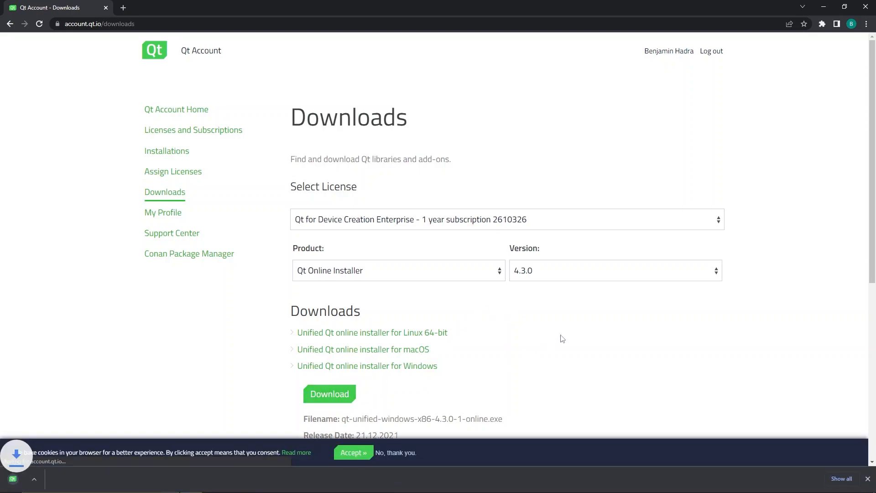
click(329, 394)
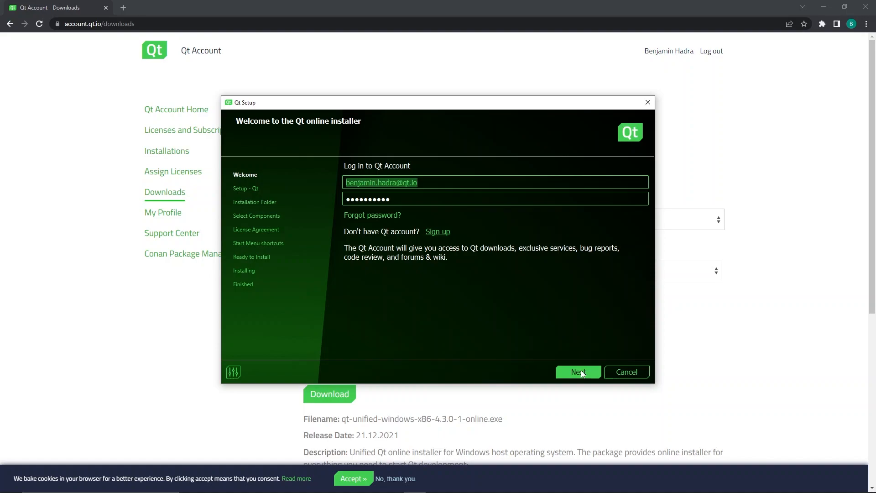
Log in from the installer, pass the license check and continue past the commercial setup welcome.
click(578, 373)
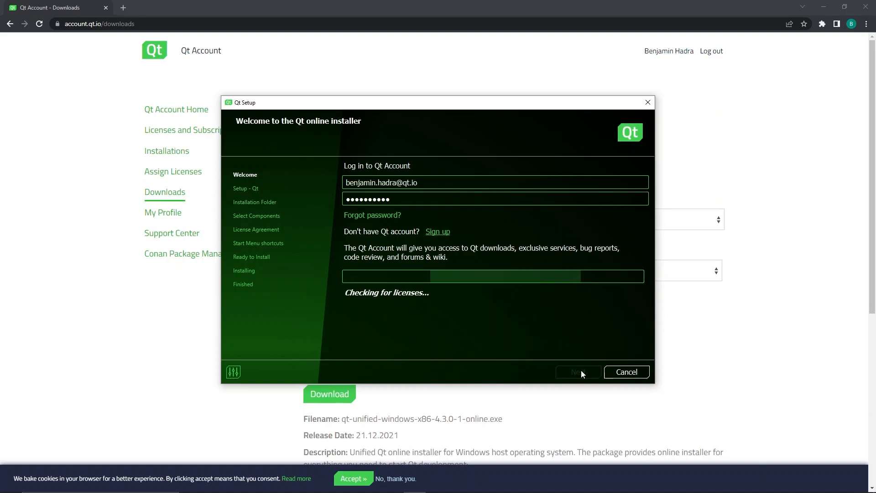
click(578, 371)
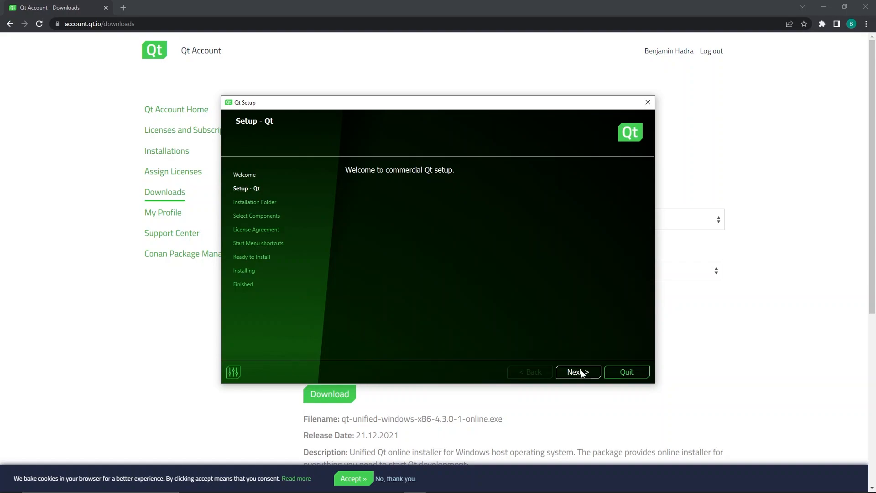
click(578, 371)
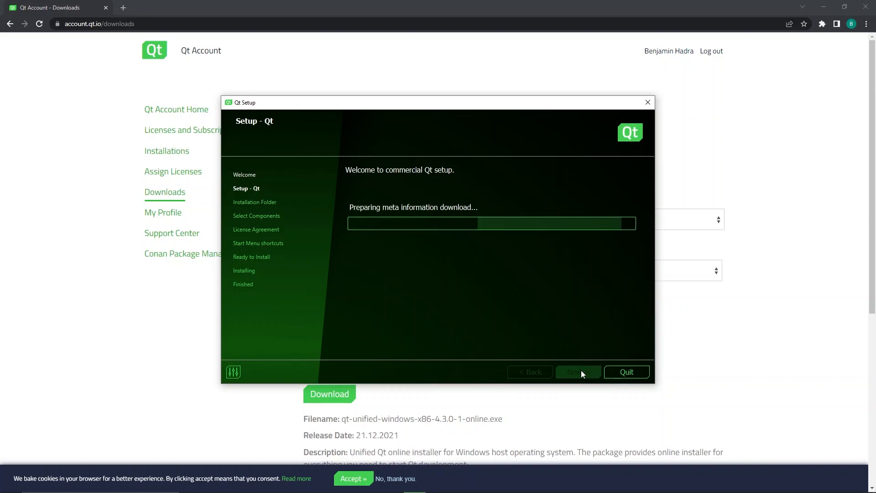
Enable sending pseudonymous usage statistics in Qt Creator.
click(576, 372)
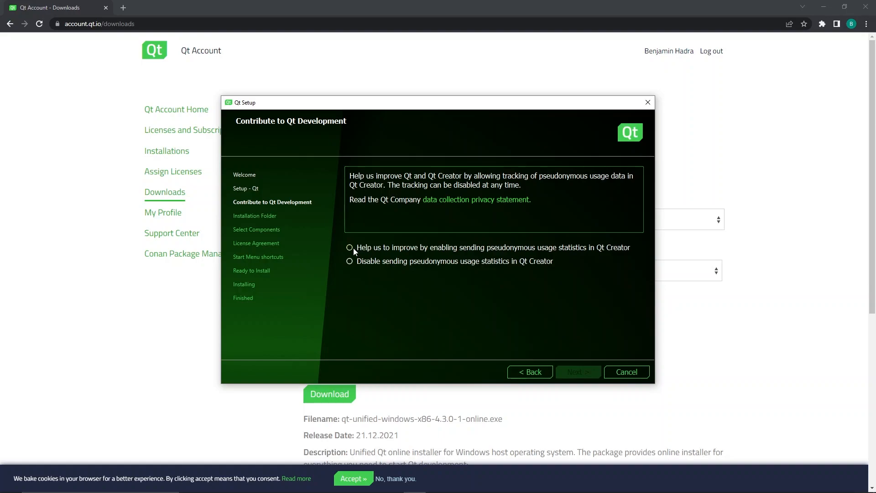
click(577, 371)
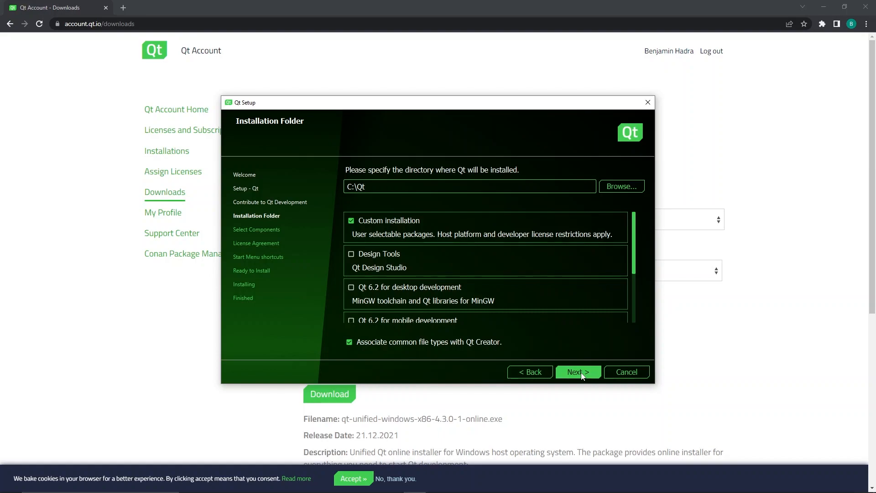
Keep C:\Qt with Custom installation and continue to component selection.
click(469, 186)
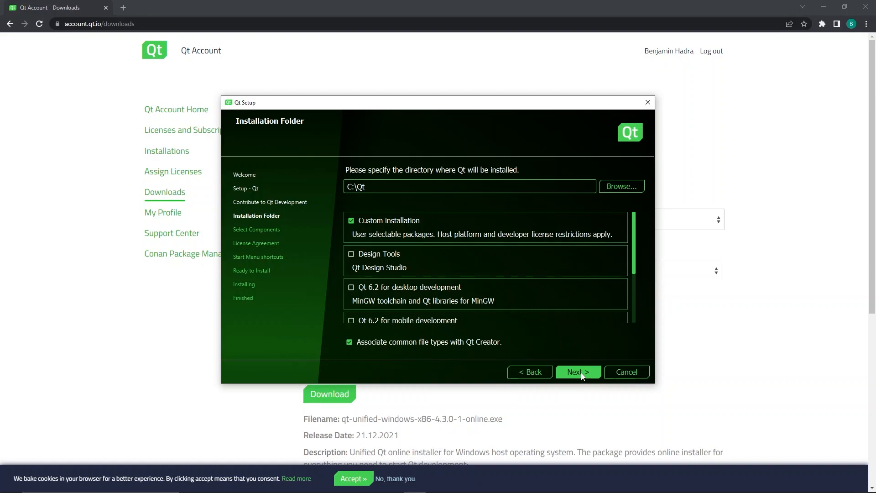
click(469, 186)
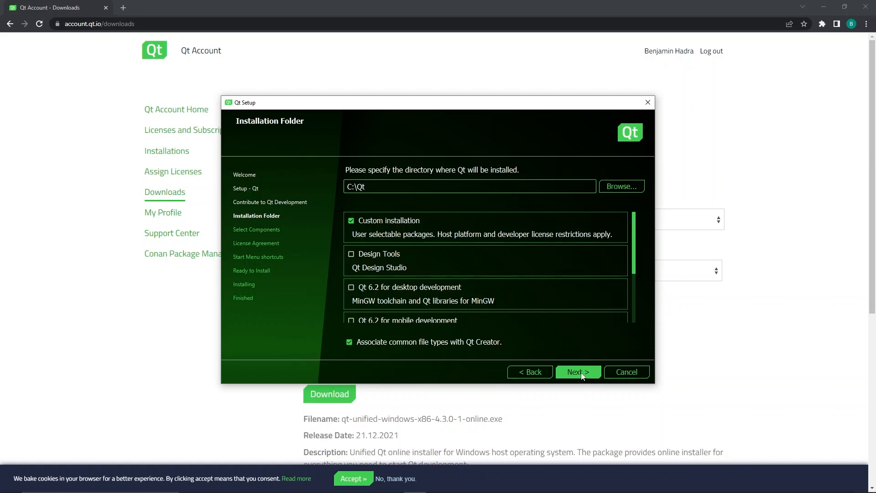
click(577, 371)
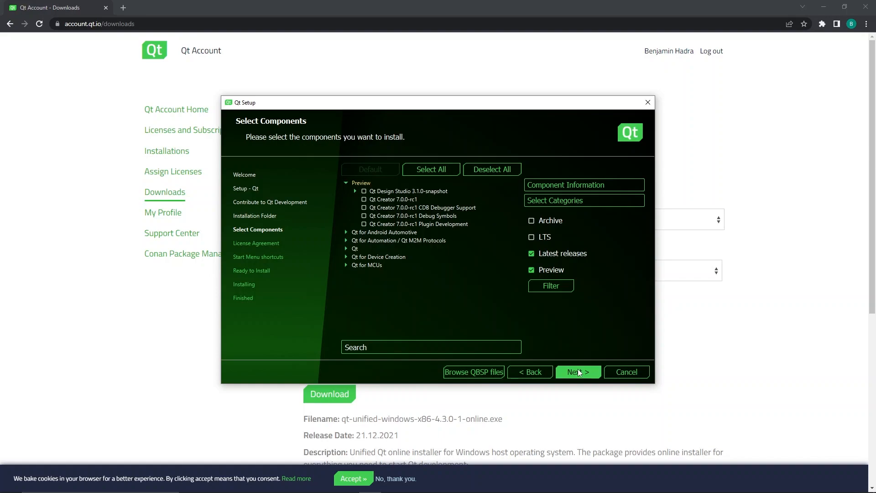
mouse_move(587, 231)
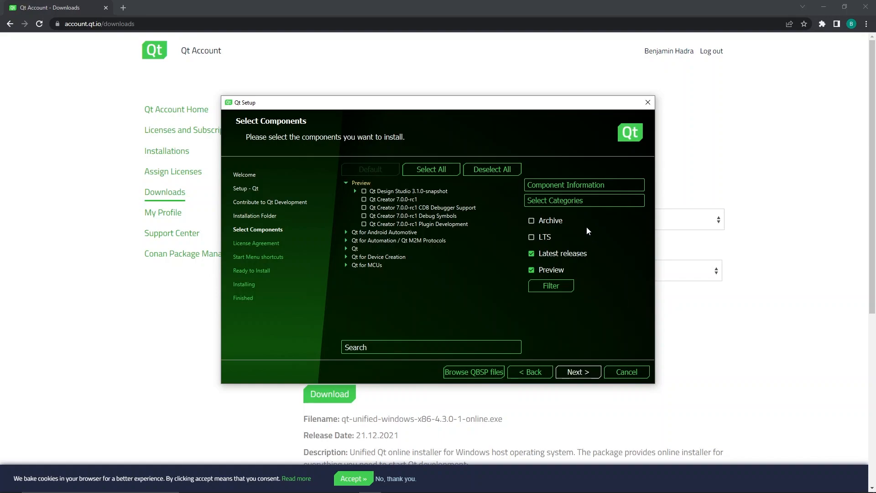
mouse_move(550, 219)
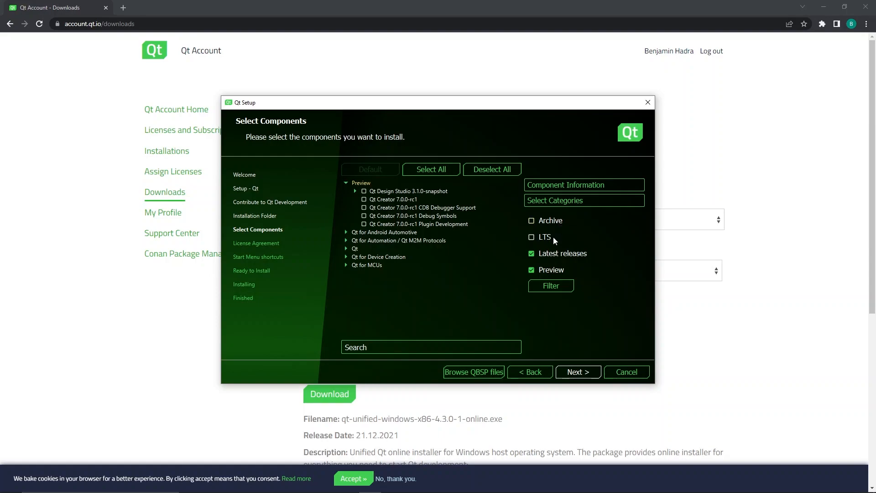
mouse_move(553, 240)
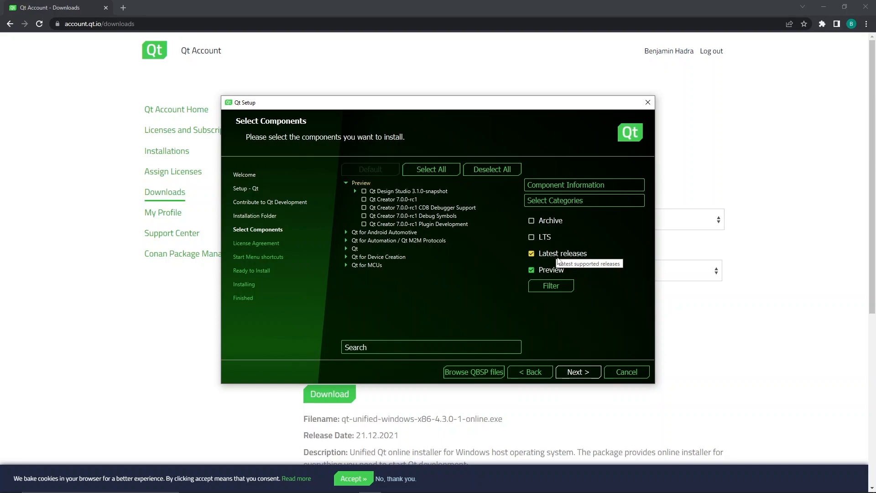
mouse_move(549, 270)
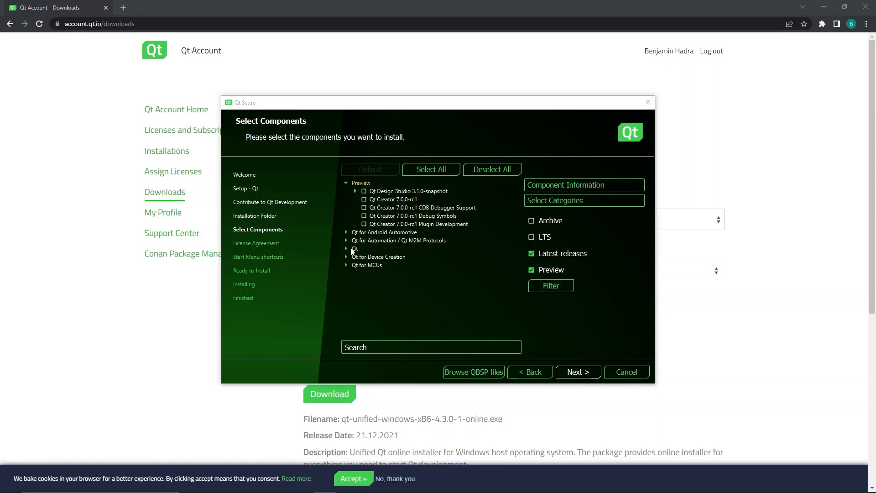
Expand Qt 6.2.3, include the Qt 5 Compatibility Module and continue to the license agreements.
click(346, 248)
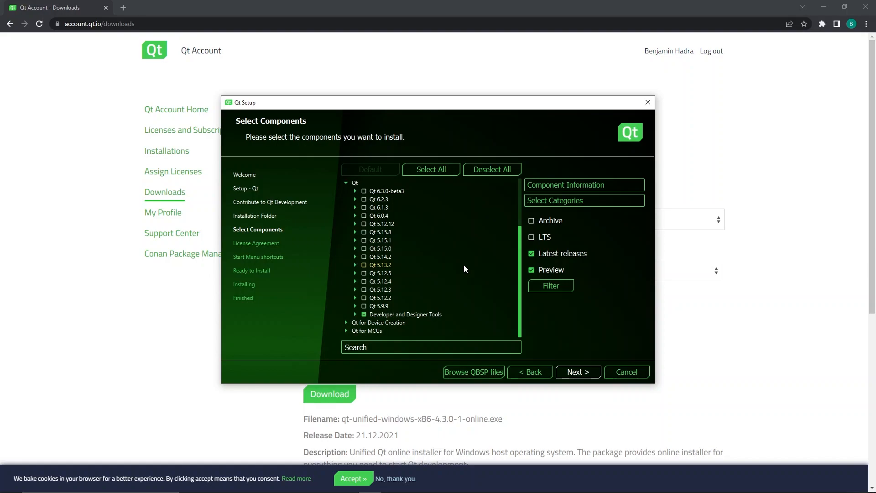
click(355, 198)
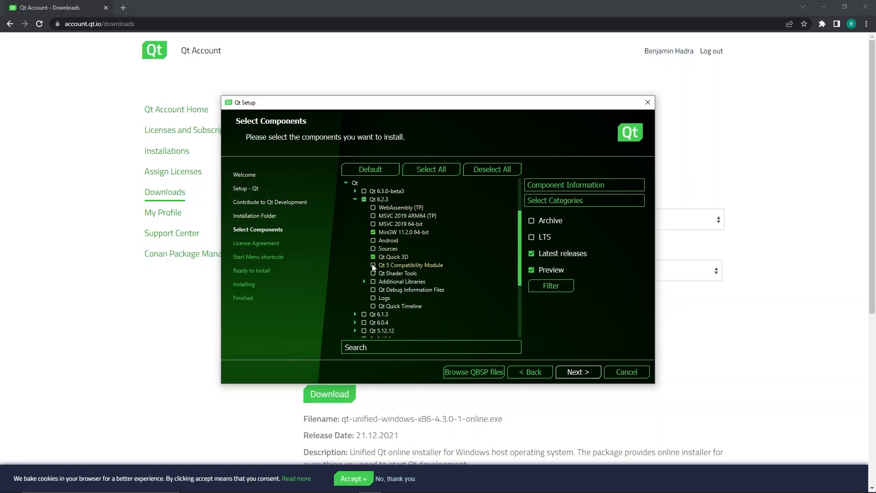
click(373, 273)
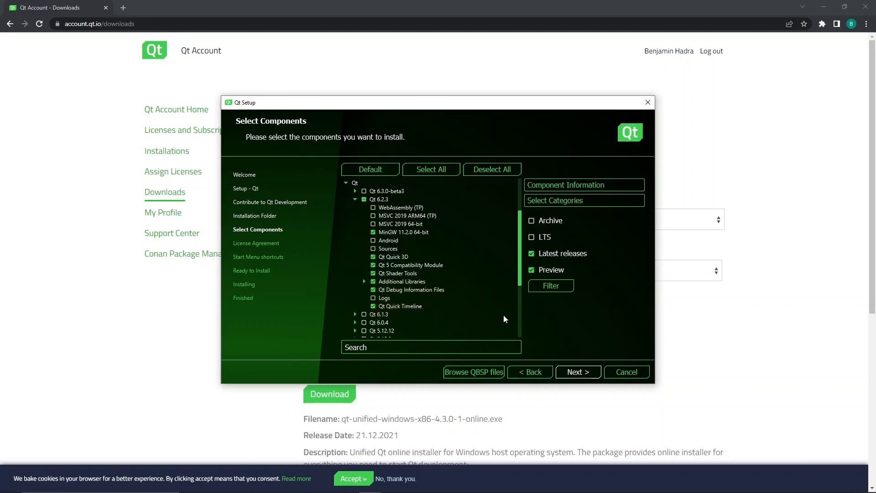
mouse_move(558, 319)
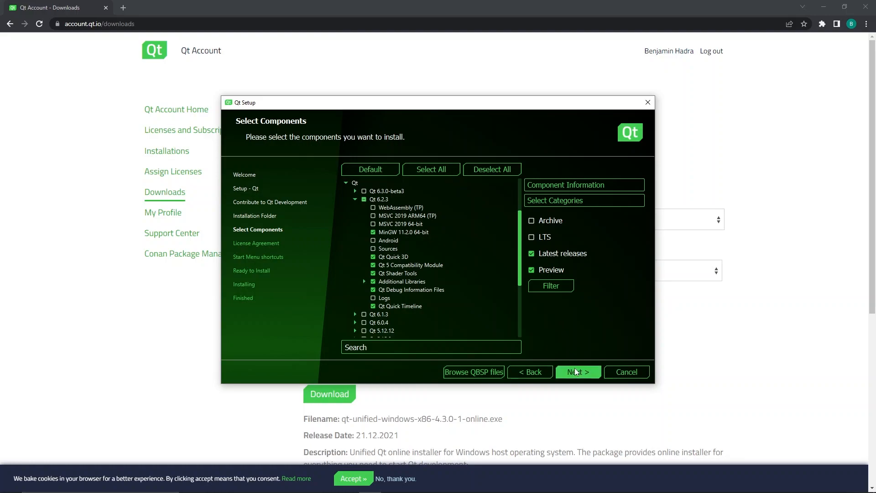
click(576, 372)
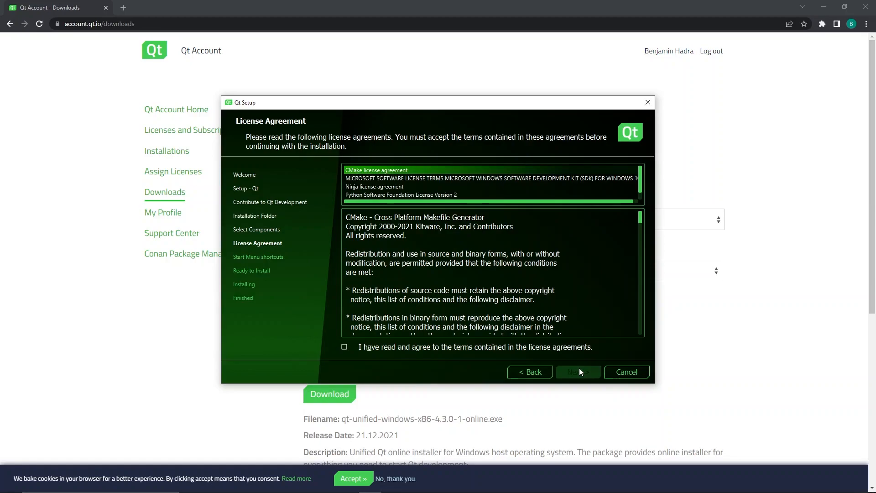
Agree to the license terms and keep 'Qt' as the Start Menu shortcut folder.
click(344, 347)
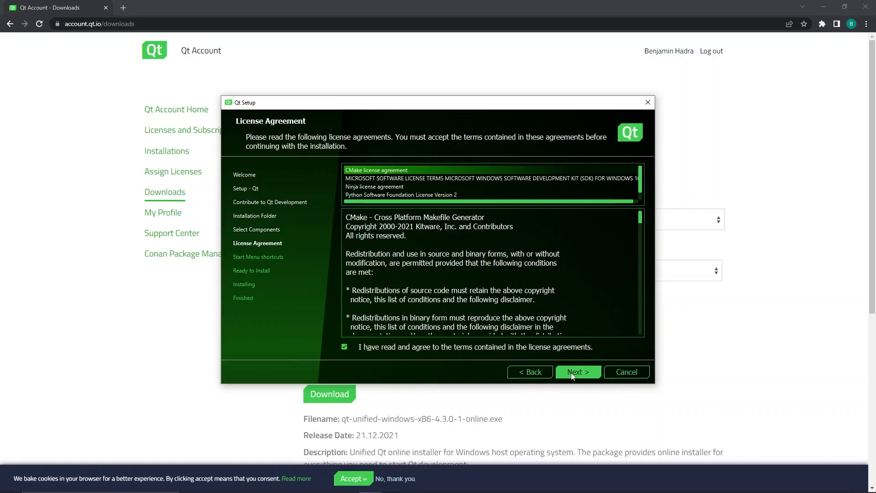
click(578, 373)
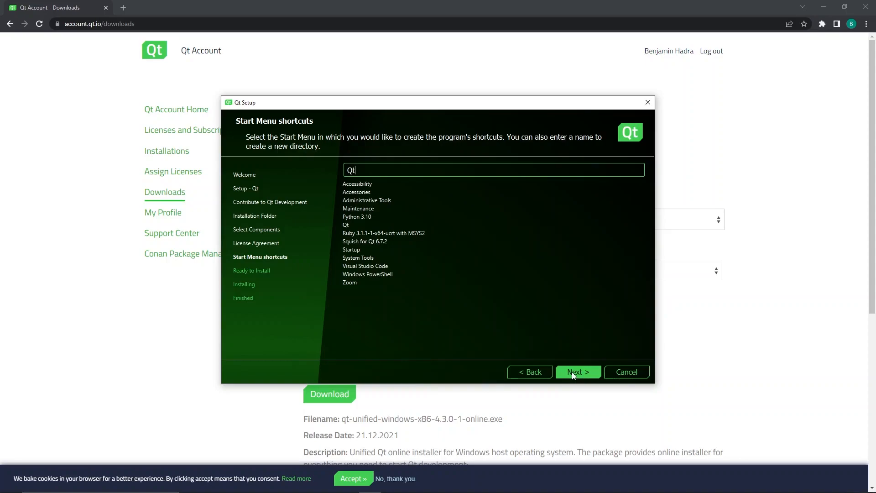
click(577, 371)
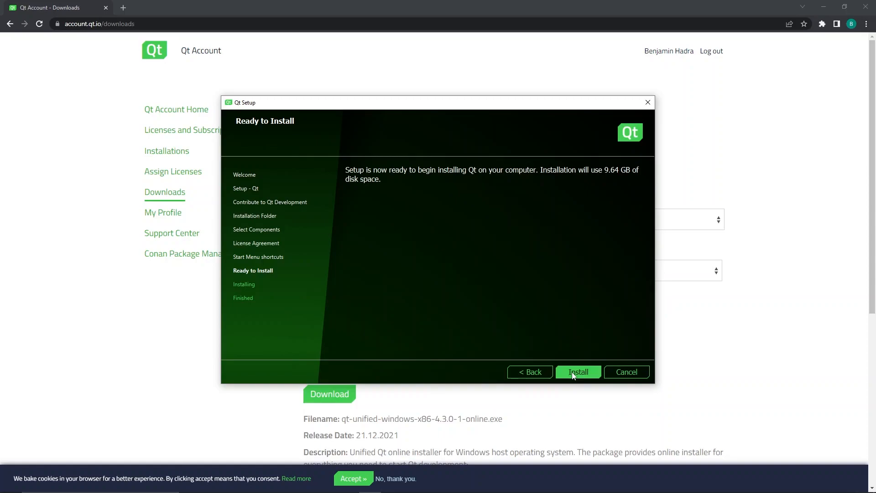
Install Qt (9.64 GB) and finish the completed wizard.
click(578, 372)
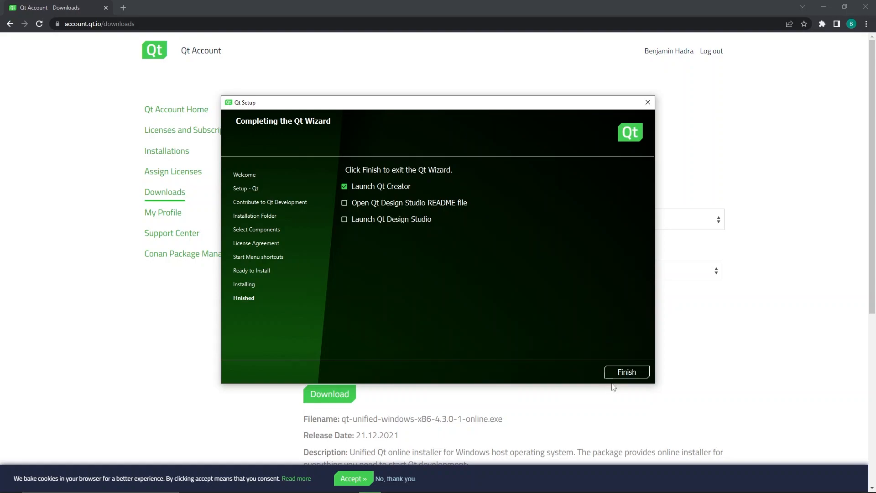
click(626, 371)
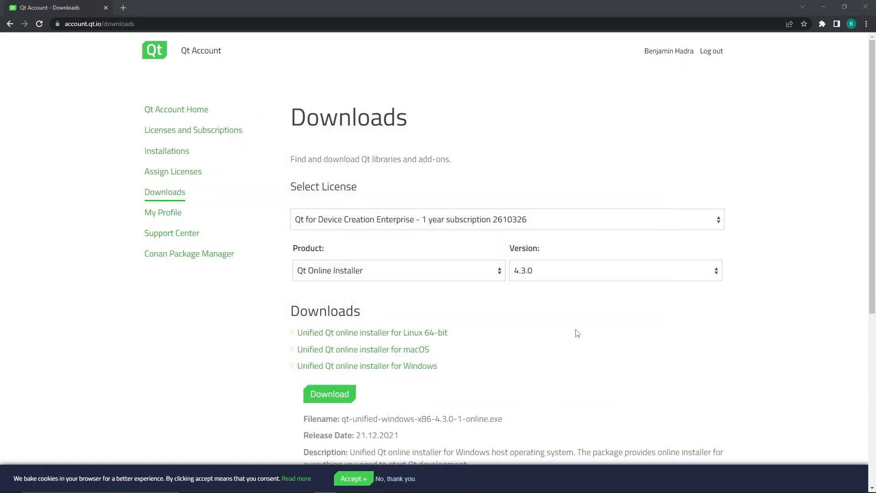